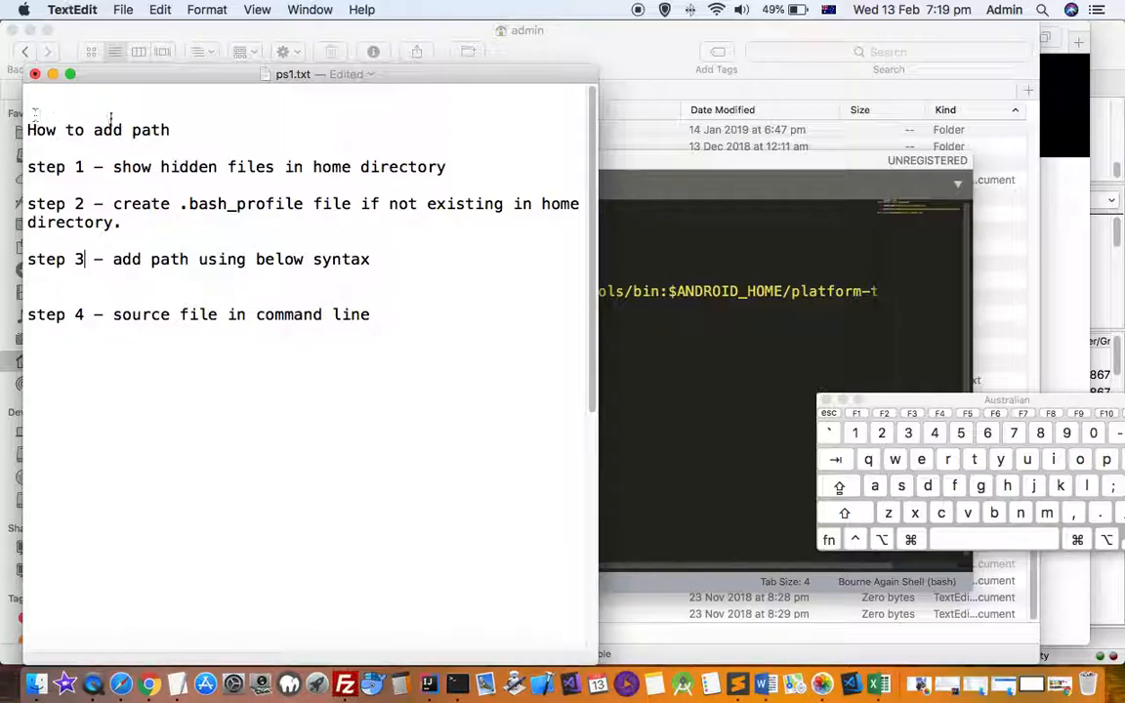
# Step: Bring the admin home folder forward and select the hidden .bash_profile file
pyautogui.click(280, 461)
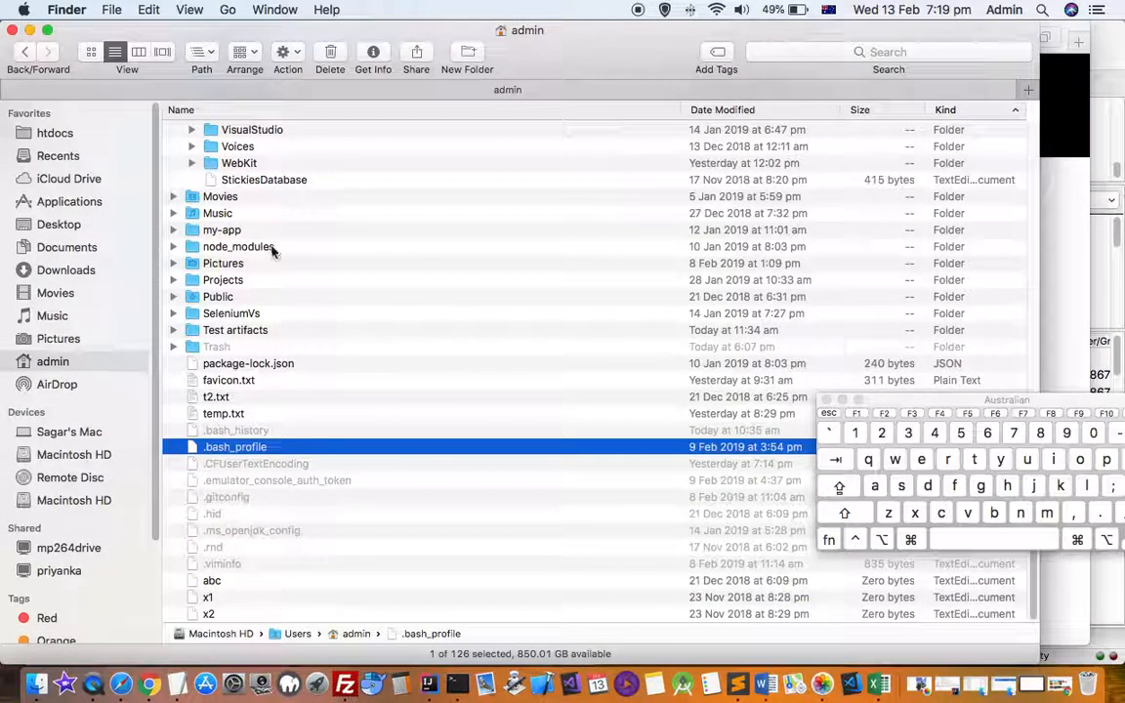
pyautogui.moveTo(277, 500)
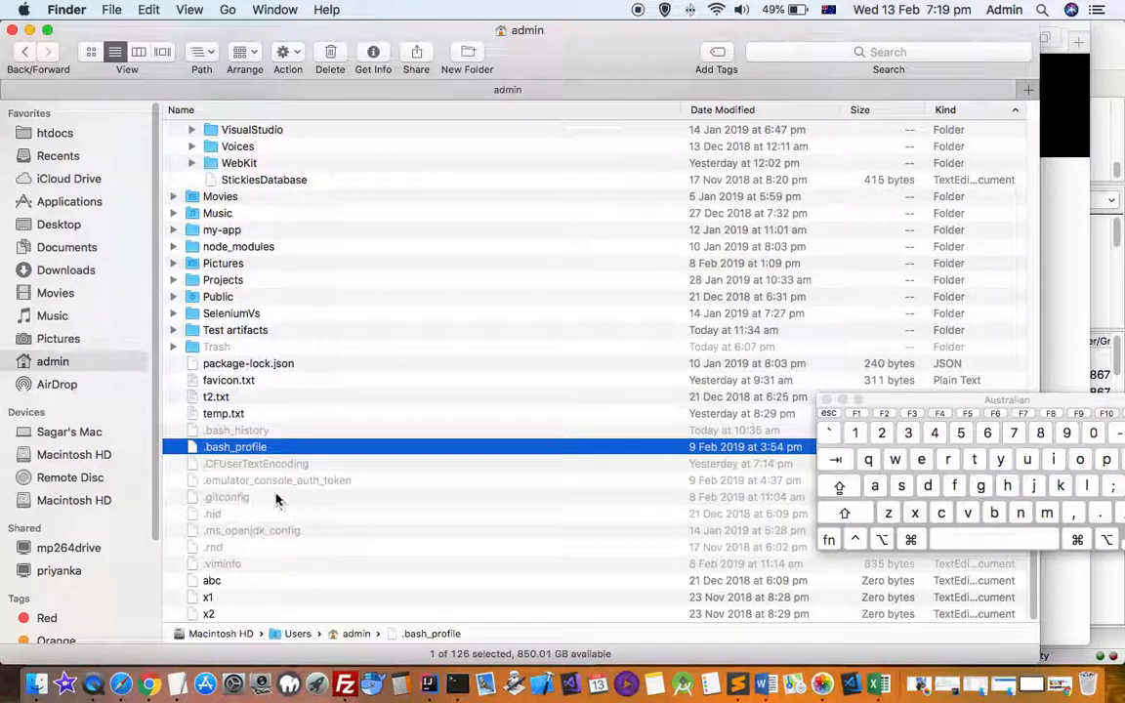
pyautogui.click(278, 480)
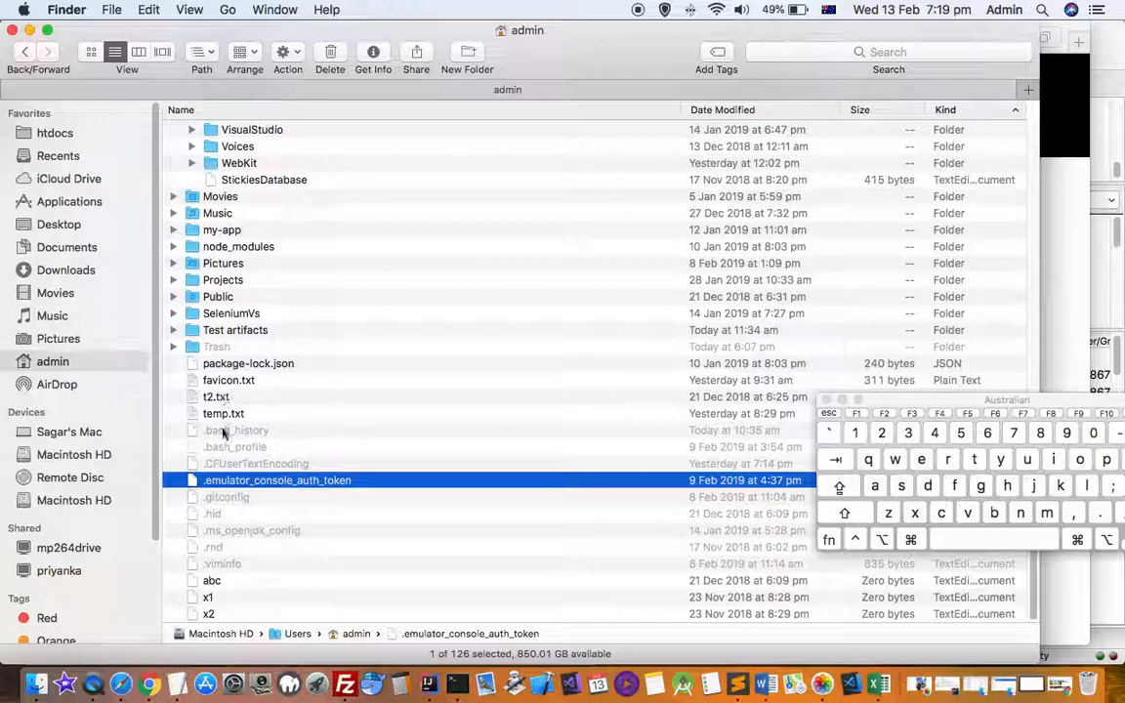
pyautogui.click(235, 445)
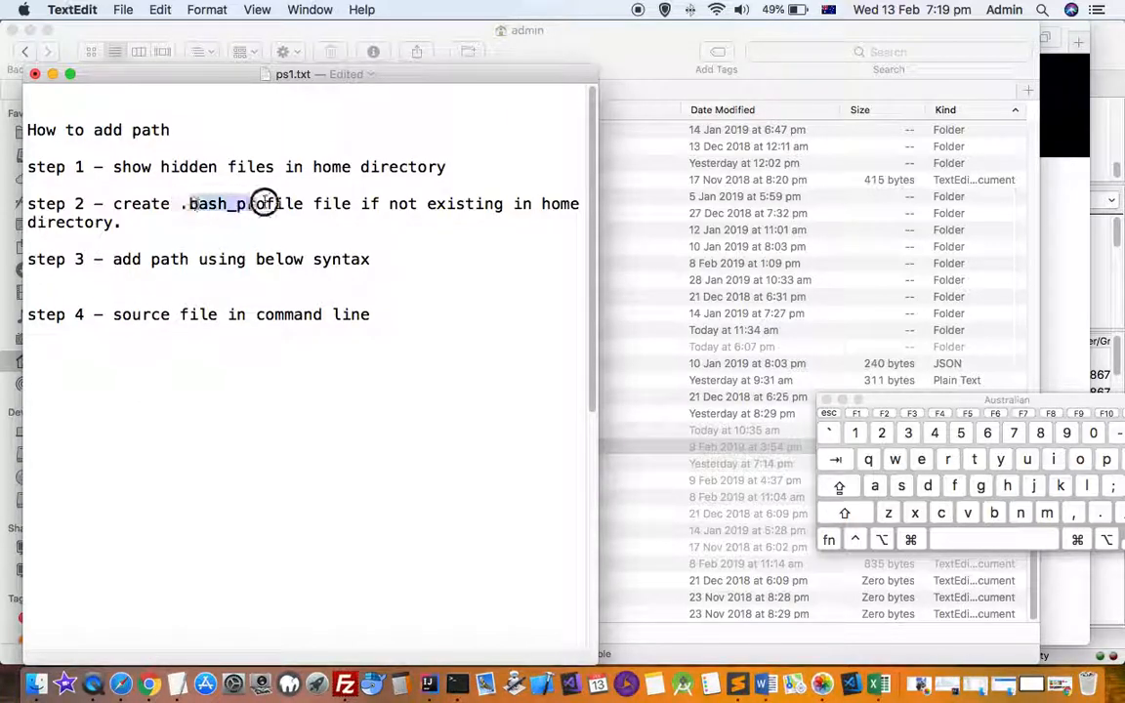
pyautogui.doubleClick(244, 204)
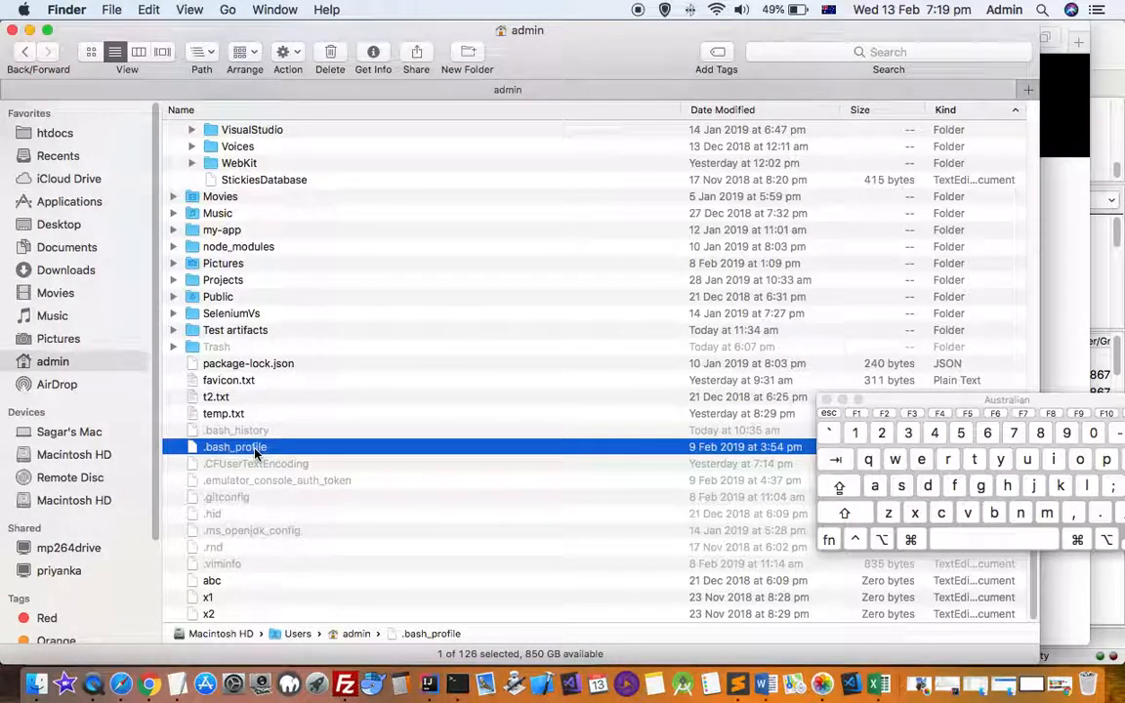
pyautogui.moveTo(348, 445)
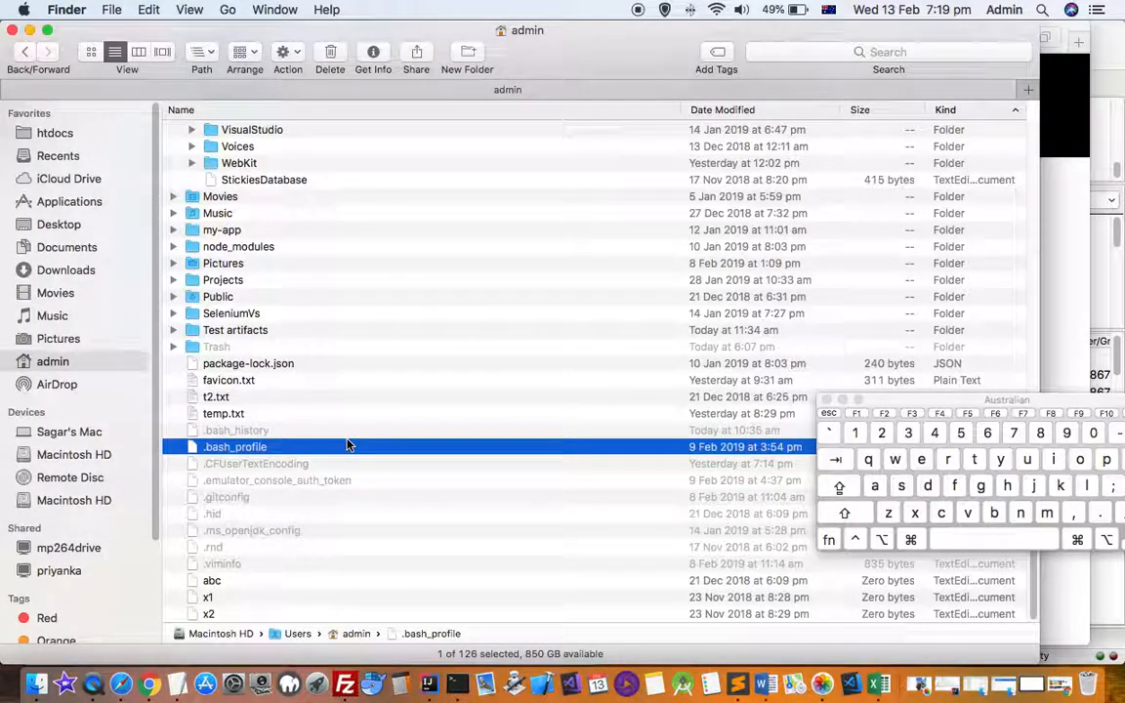
pyautogui.moveTo(742, 635)
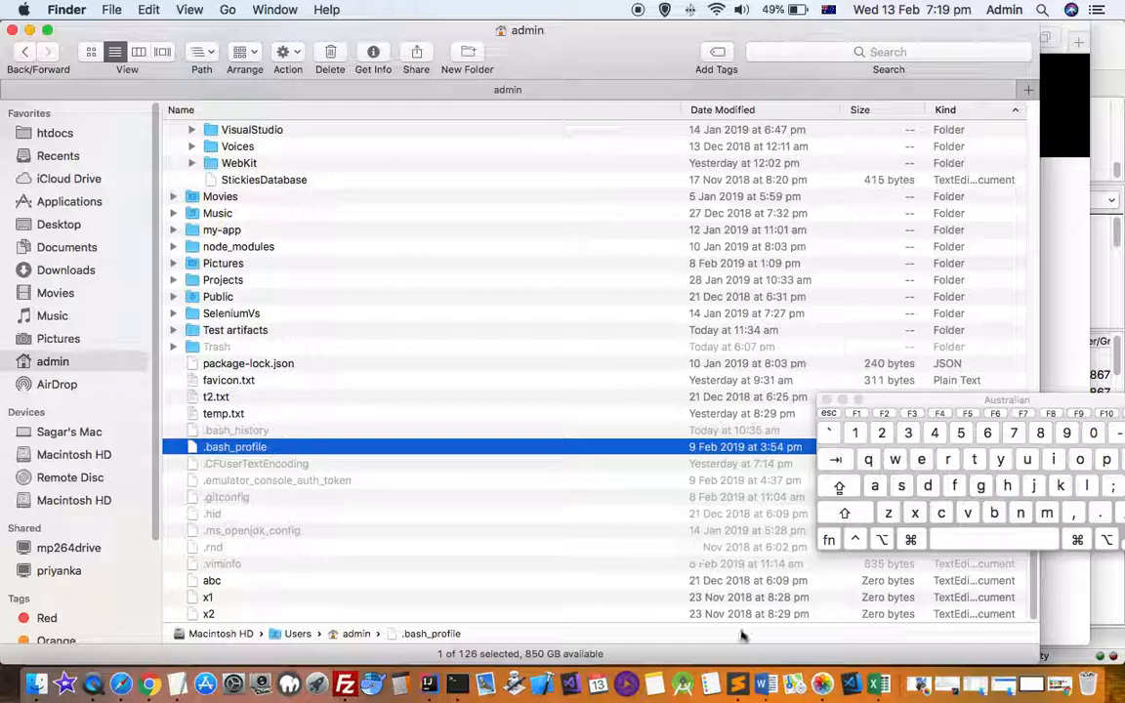
pyautogui.doubleClick(234, 446)
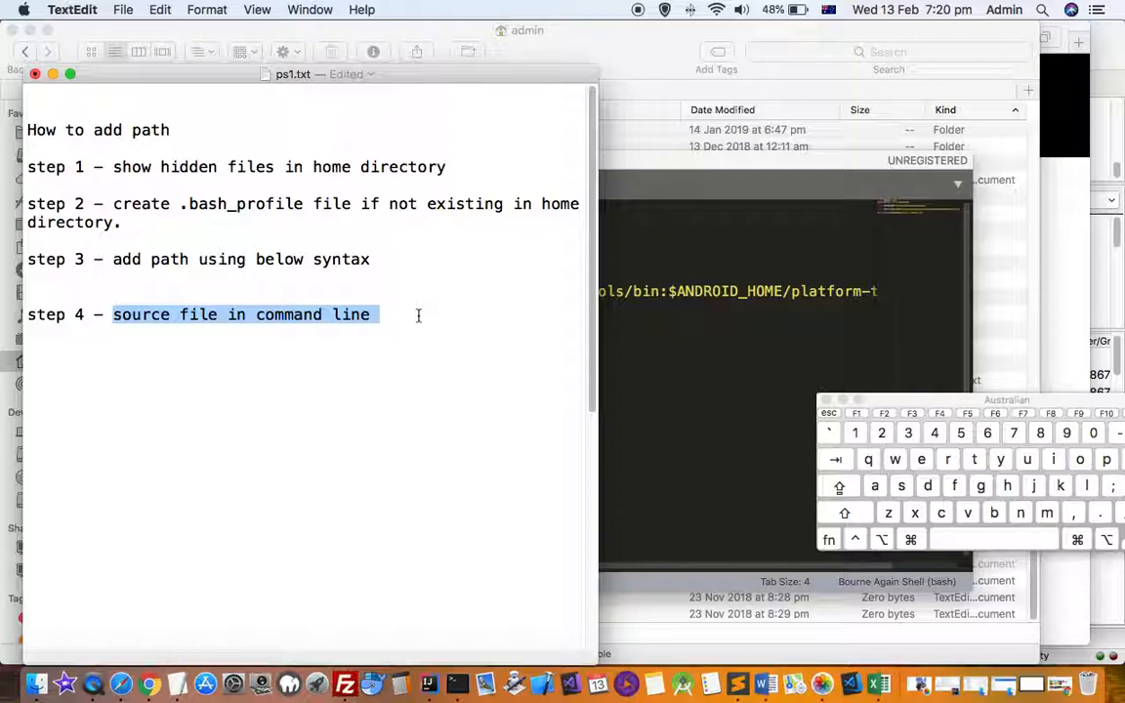
pyautogui.moveTo(781, 434)
pyautogui.write('source')
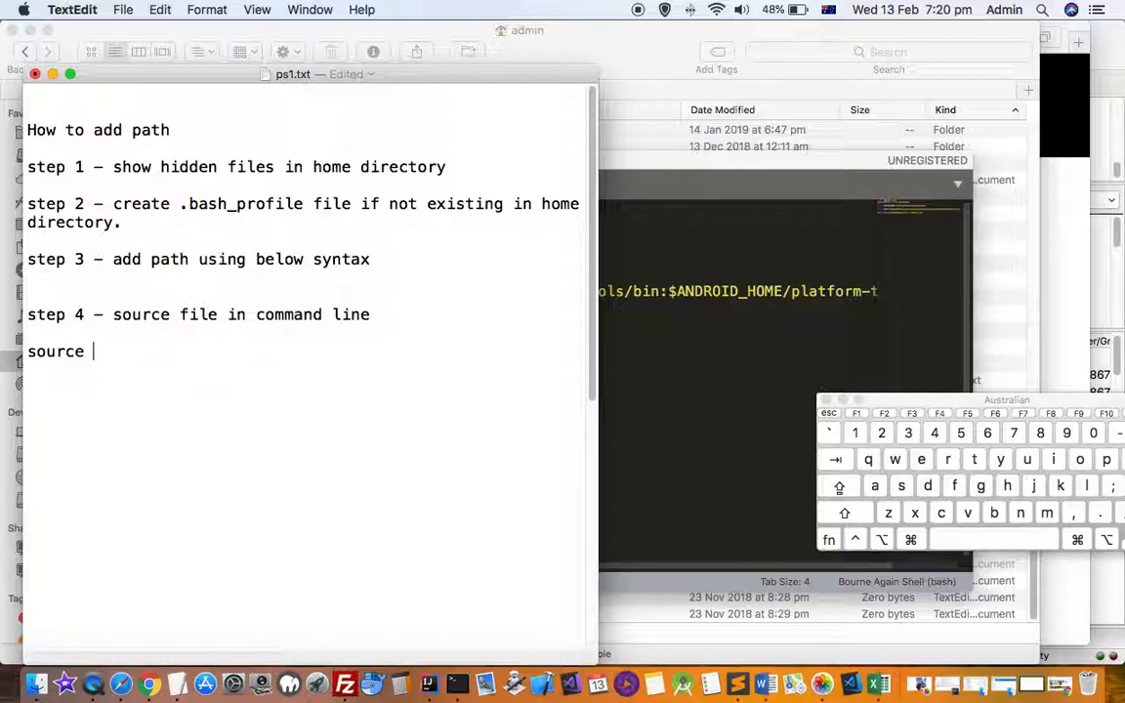
# Step: Finish the line 'source .bash_profile' under step 4 and select the whole line
pyautogui.write('.bash')
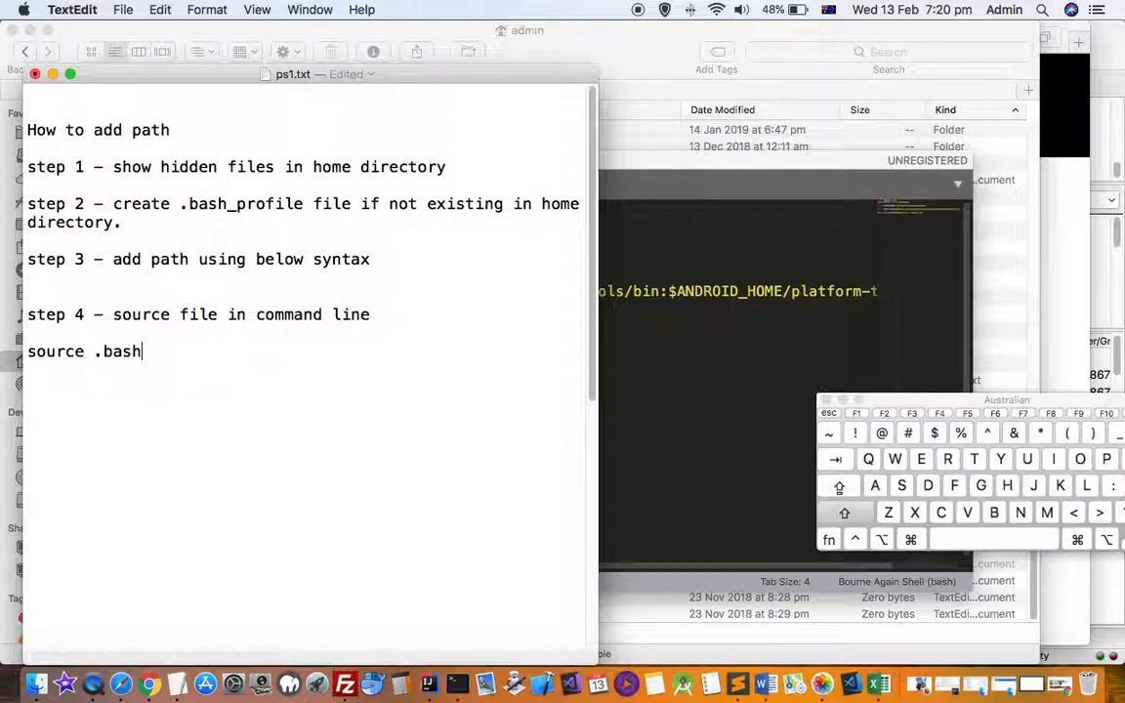
pyautogui.write('_pr')
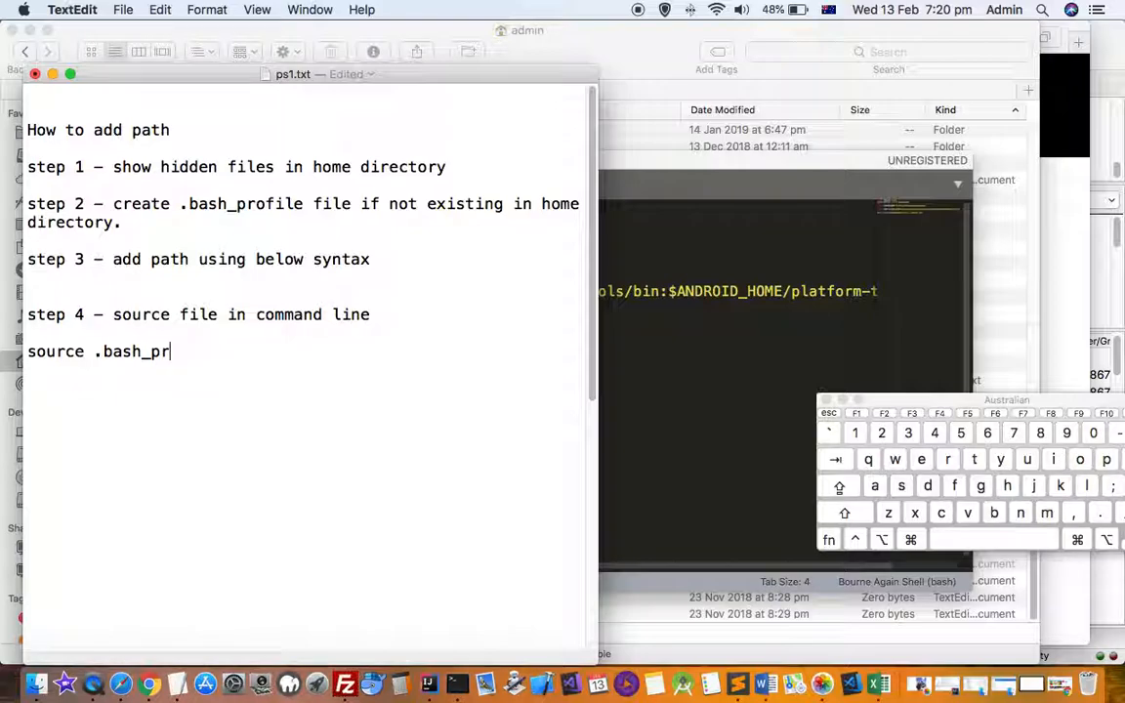
pyautogui.write('ofile')
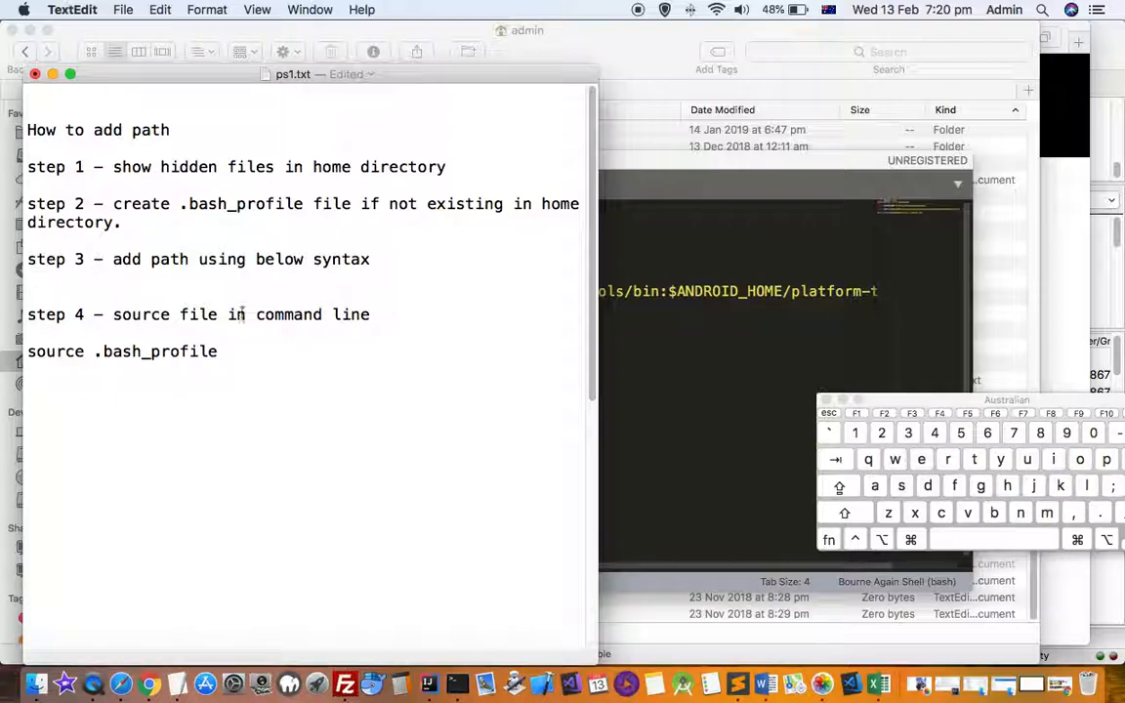
pyautogui.tripleClick(121, 351)
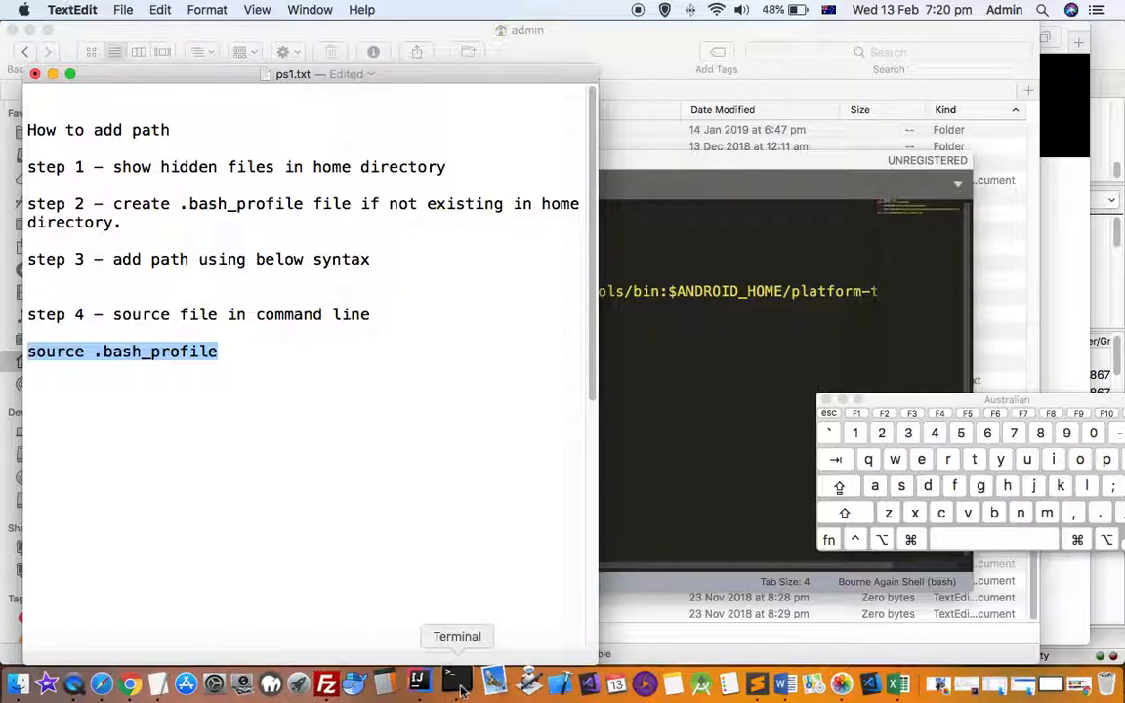